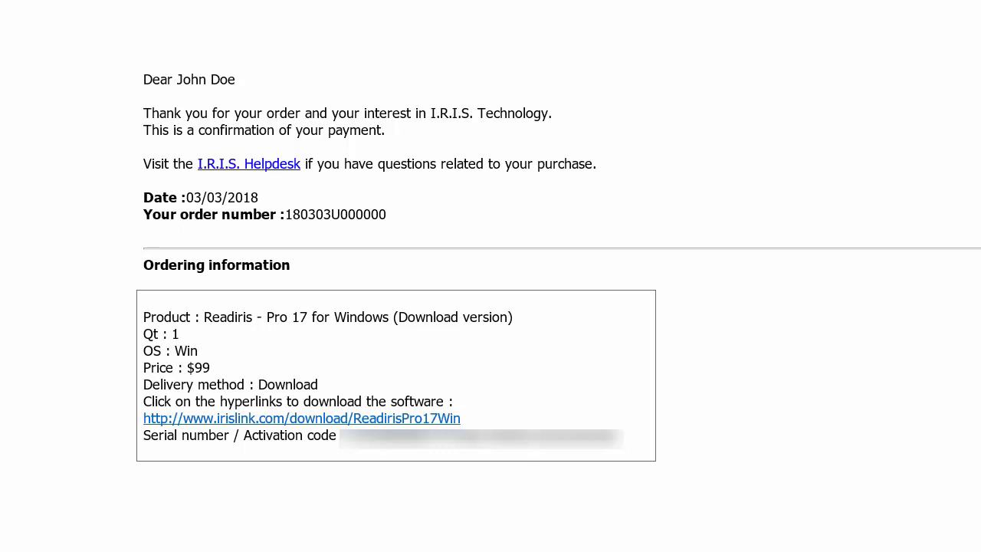
mouse_move(246, 196)
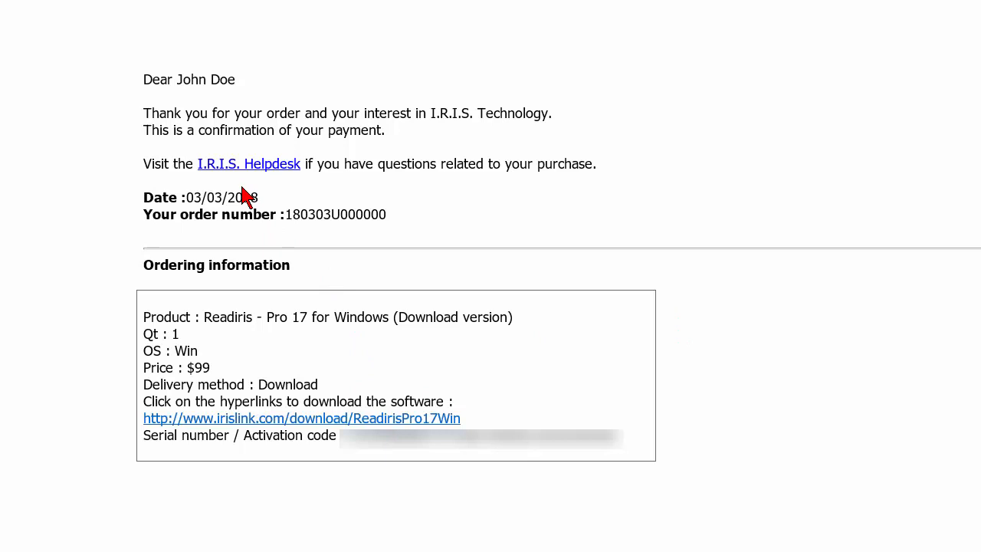
mouse_move(334, 413)
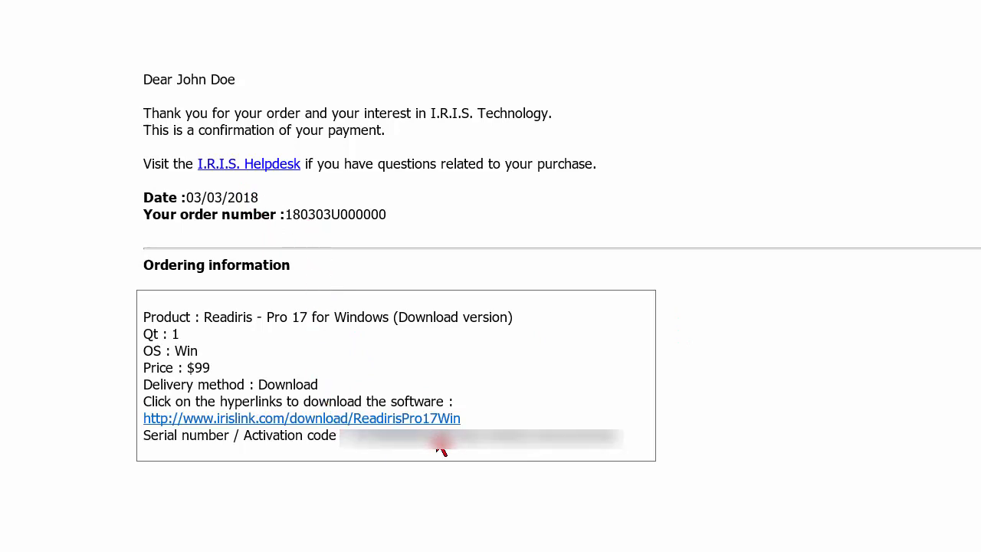
mouse_move(420, 423)
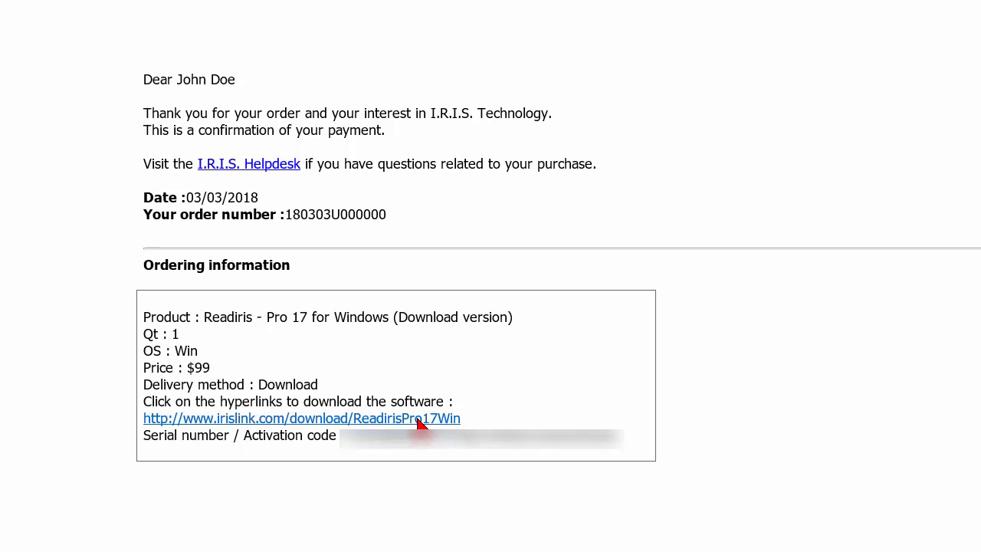
Follow the order email's download link and start the Readiris web setup past its Welcome step.
click(301, 418)
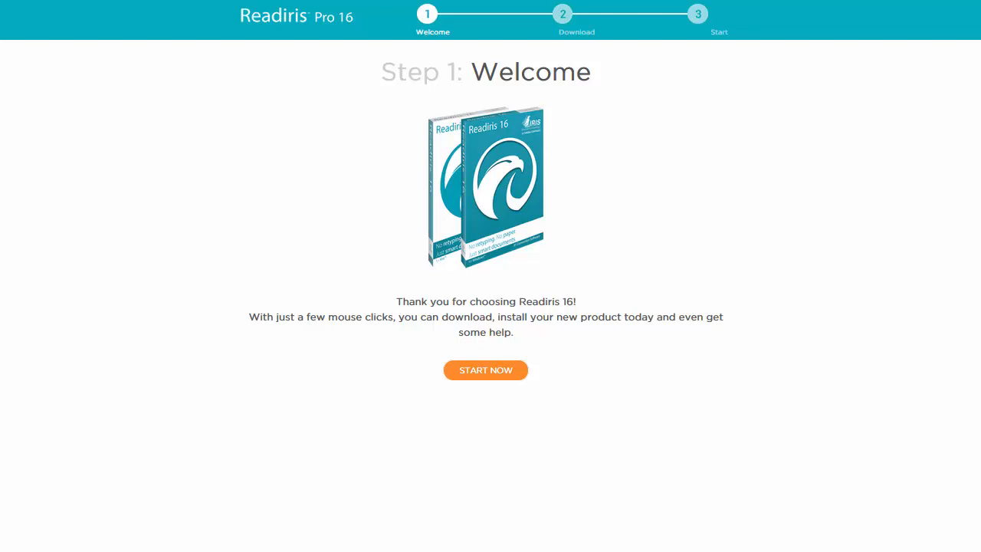
mouse_move(484, 375)
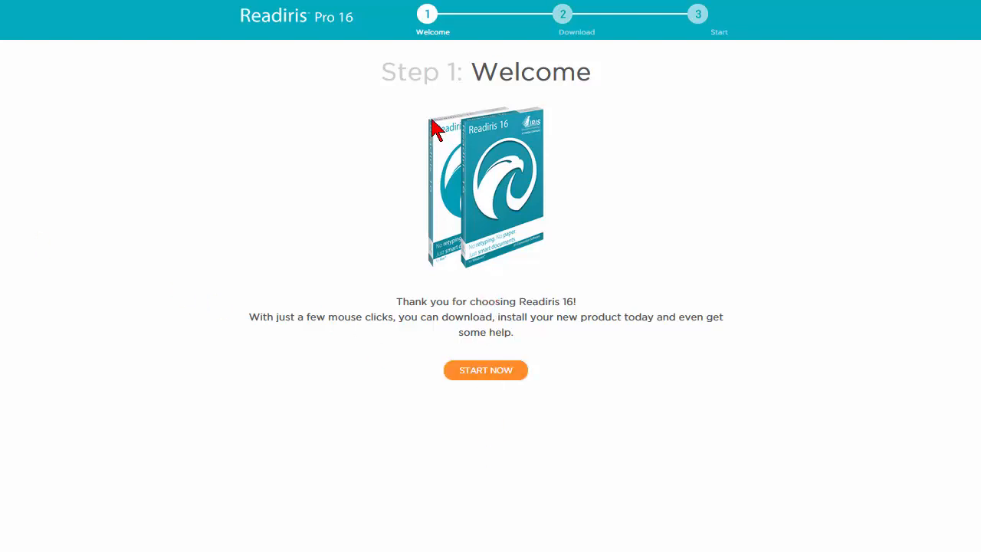
mouse_move(484, 369)
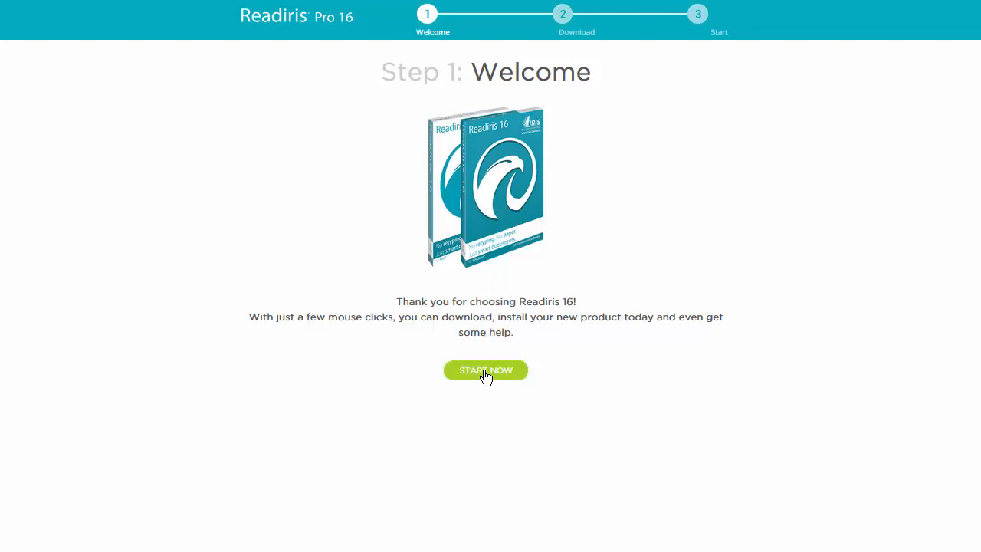
click(485, 370)
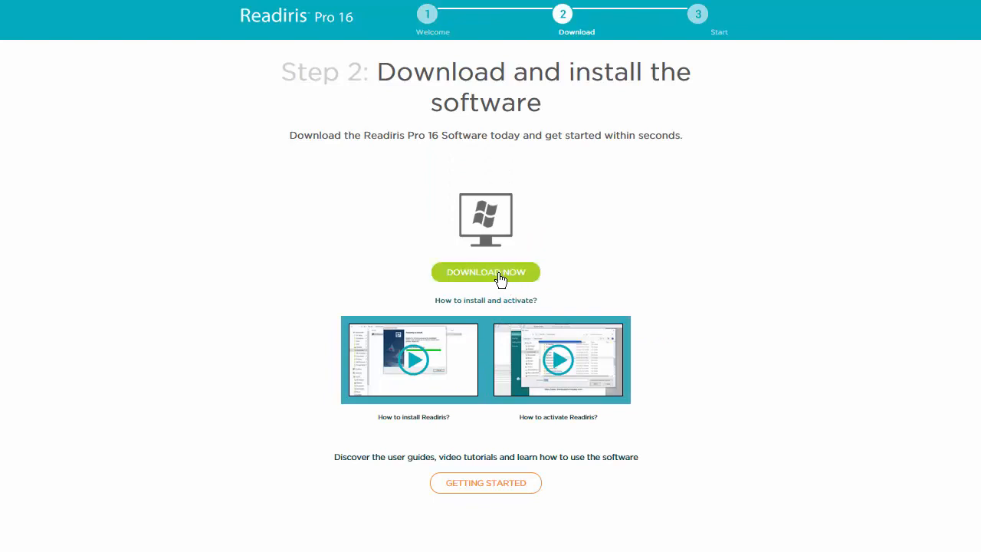
mouse_move(490, 279)
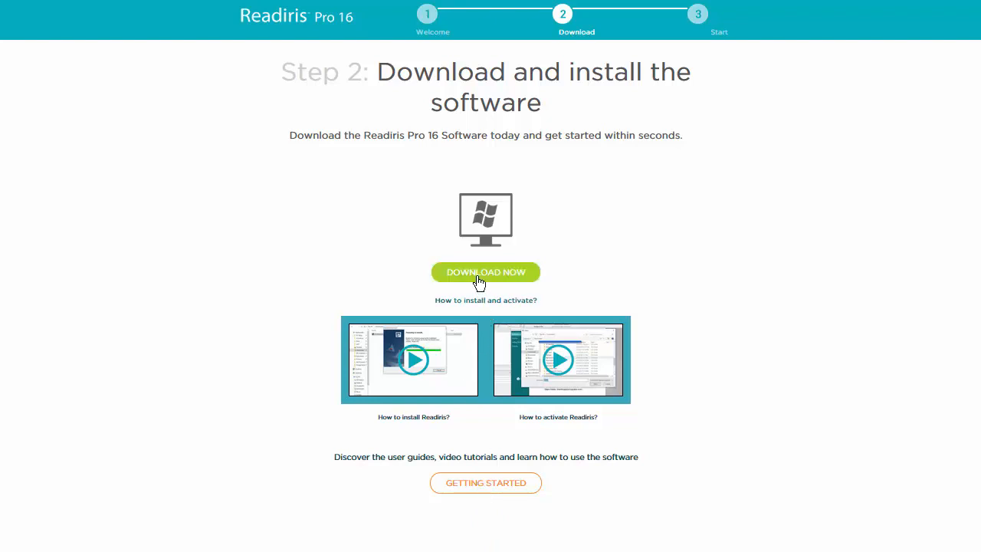
Download the Windows installer and save it to Downloads as Readiris 17 setup.exe.
click(485, 272)
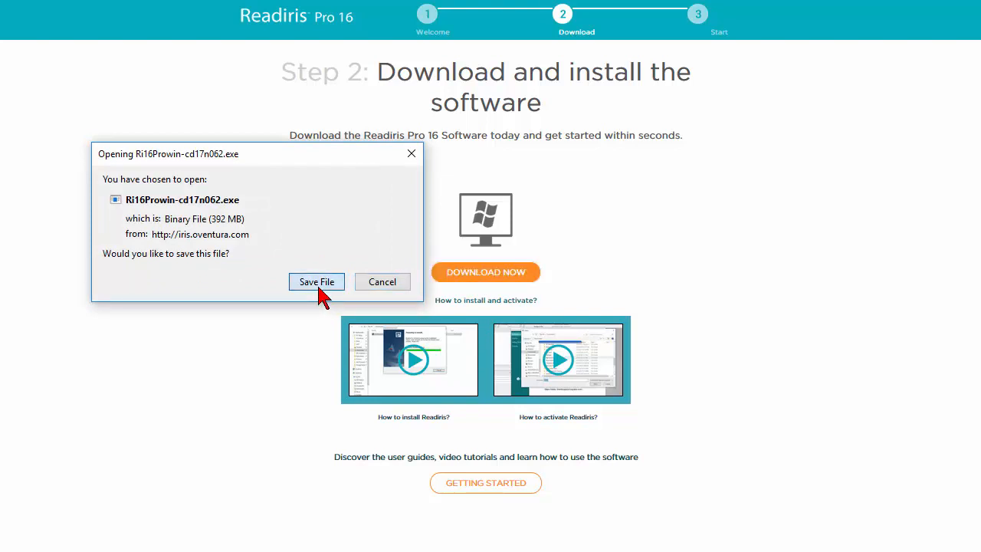
click(316, 282)
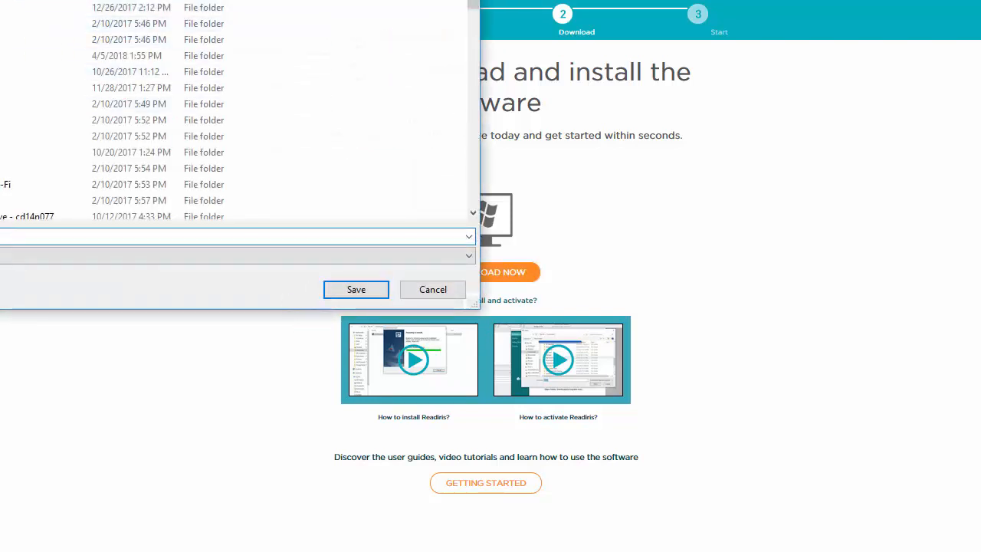
scroll(down, 3)
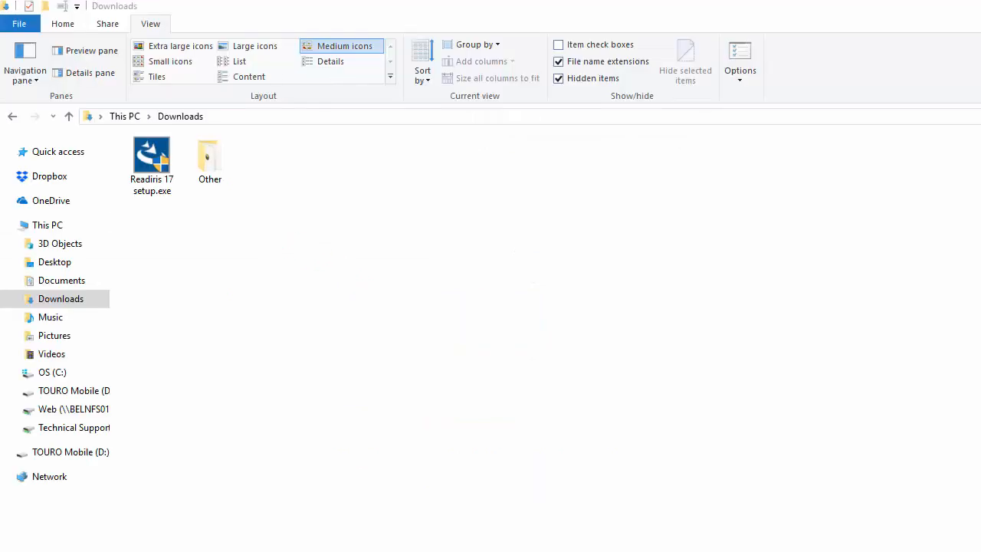
Launch Readiris 17 setup.exe from Downloads, reaching the language prompt.
click(152, 159)
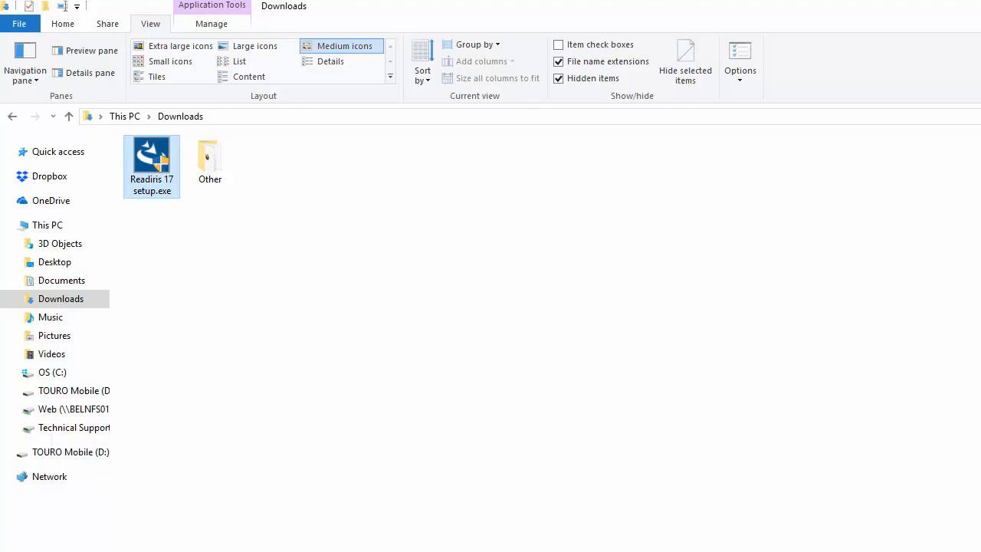
double_click(152, 158)
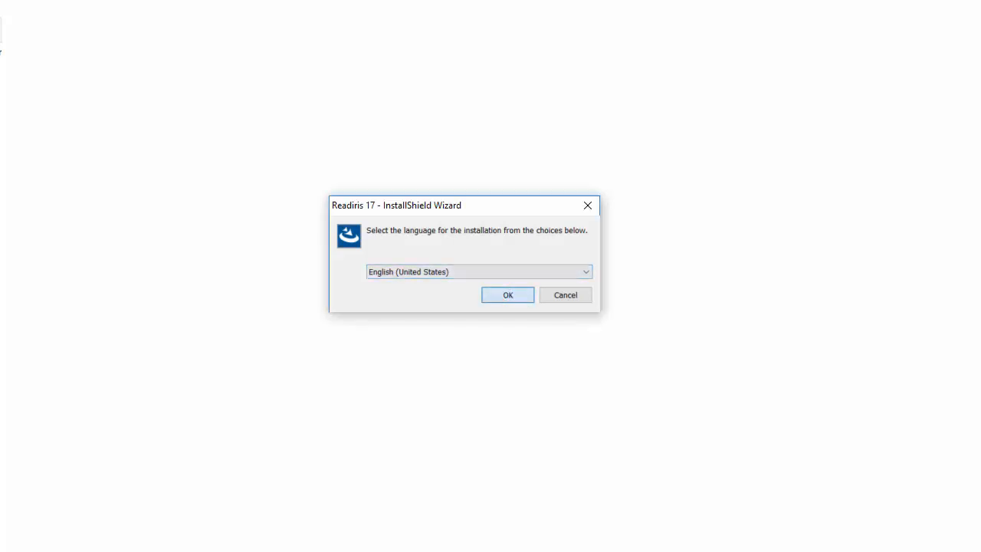
Accept English (United States), pass the welcome page and keep the Complete setup type.
click(507, 295)
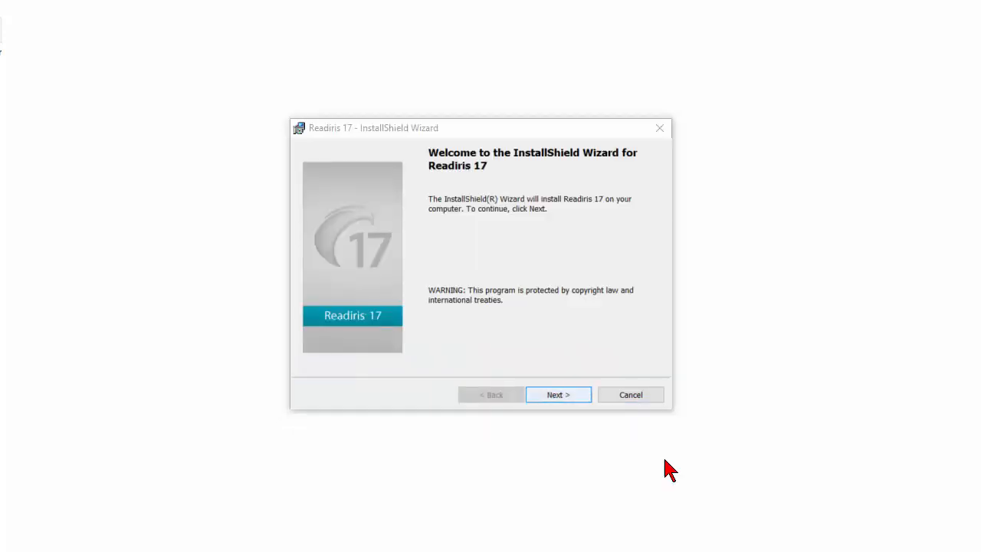
click(558, 394)
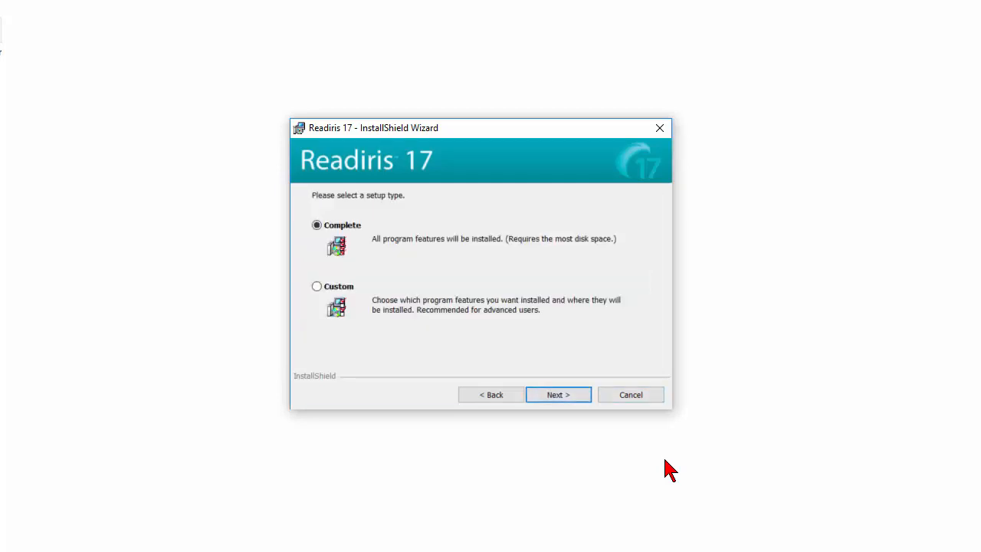
click(558, 394)
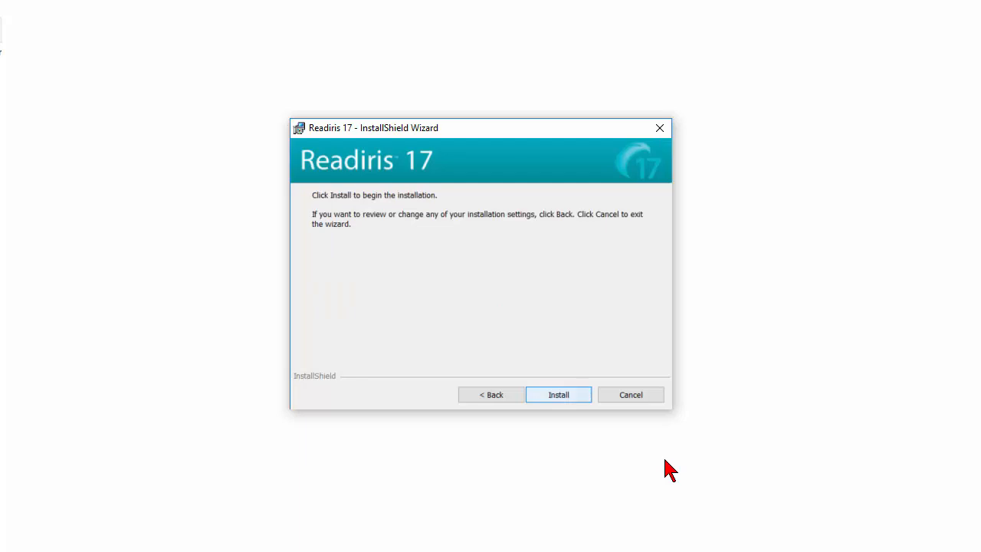
Run the installation until the wizard reports Readiris 17 installed successfully.
click(557, 393)
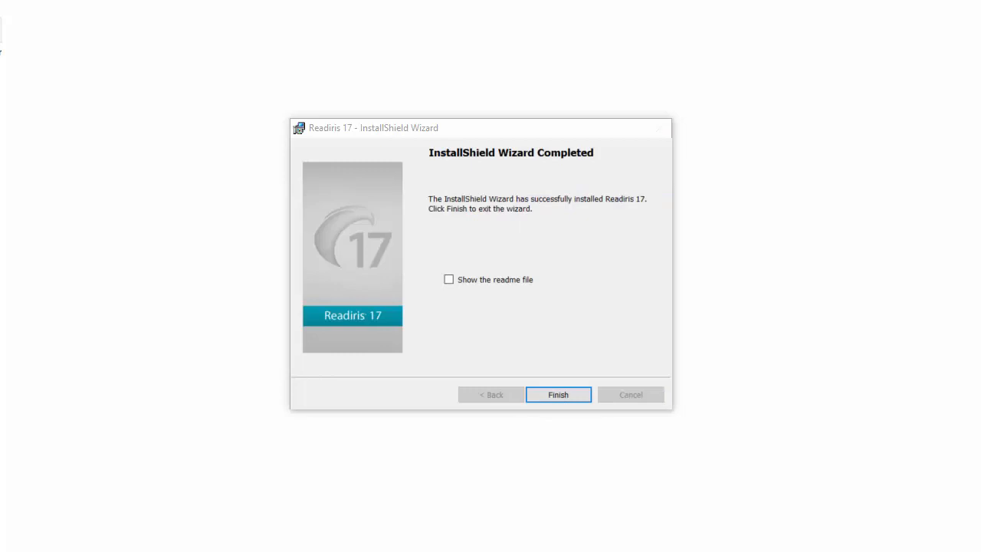
Finish the wizard, leaving the Readiris 17 shortcut on the desktop.
click(557, 394)
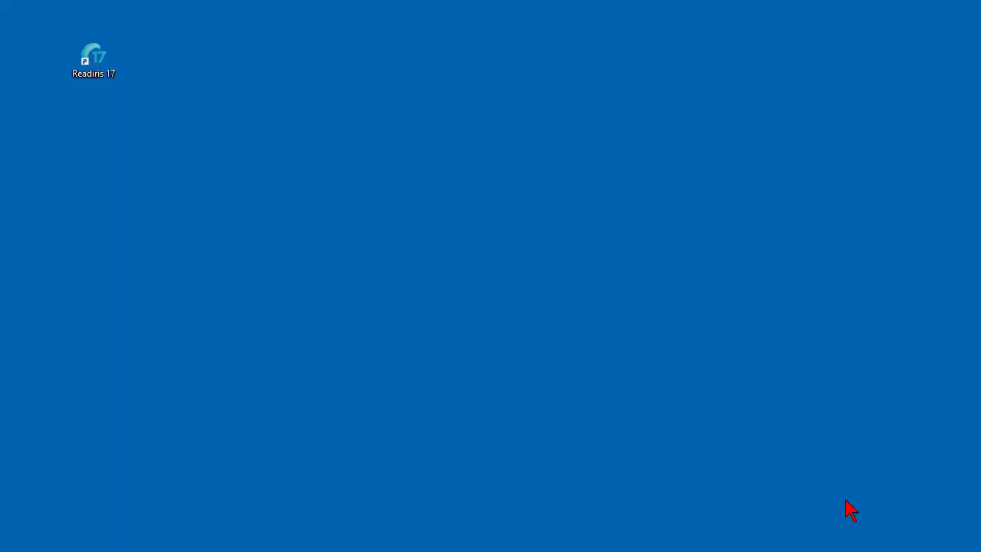